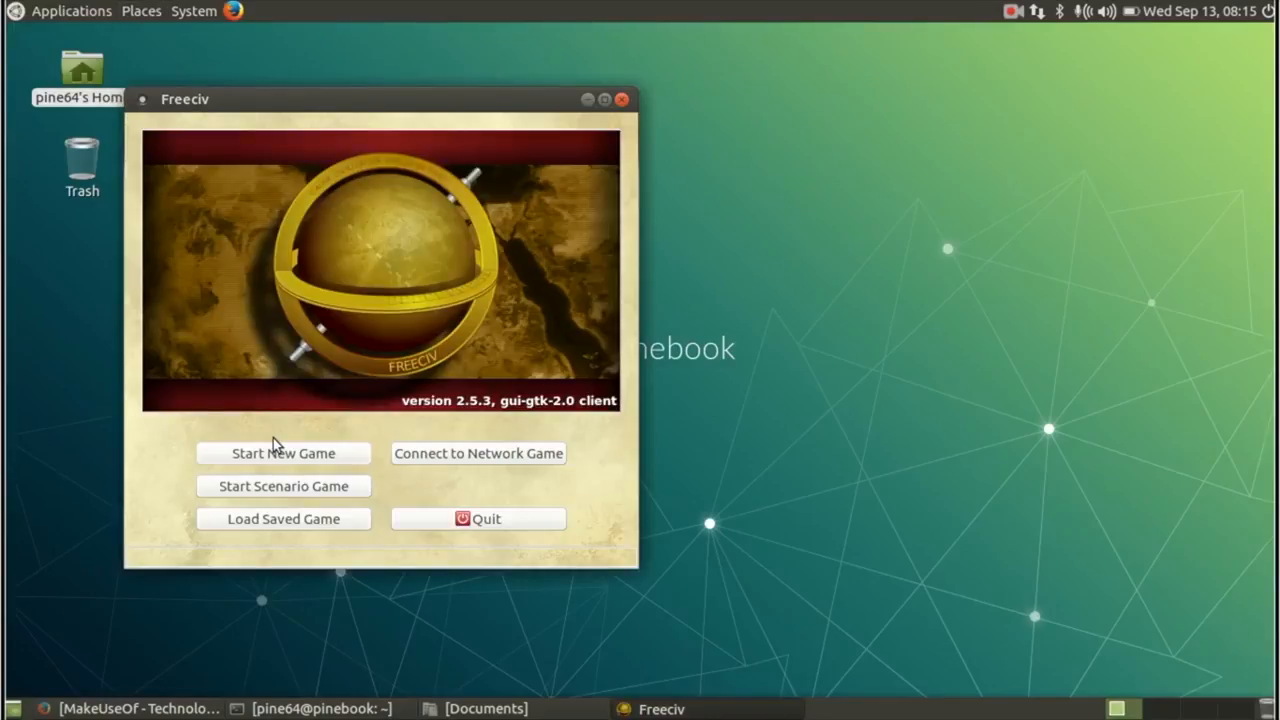
pyautogui.moveTo(336, 504)
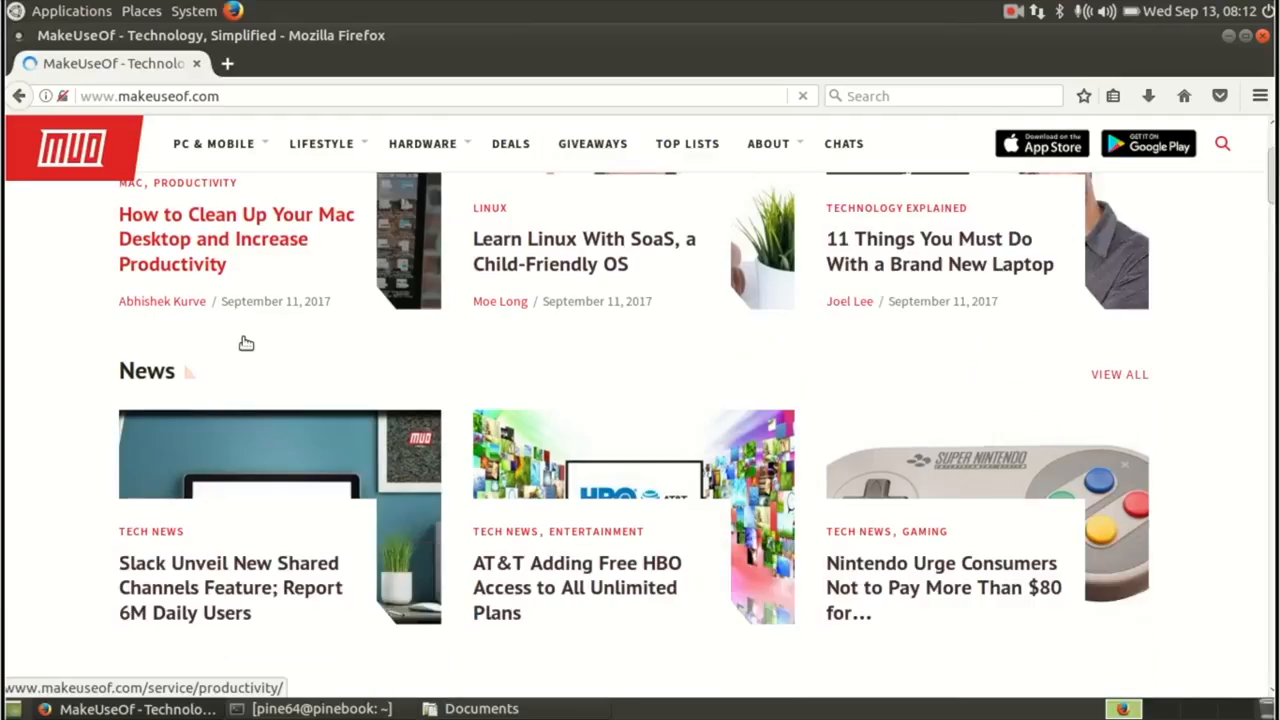
pyautogui.scroll(-3)
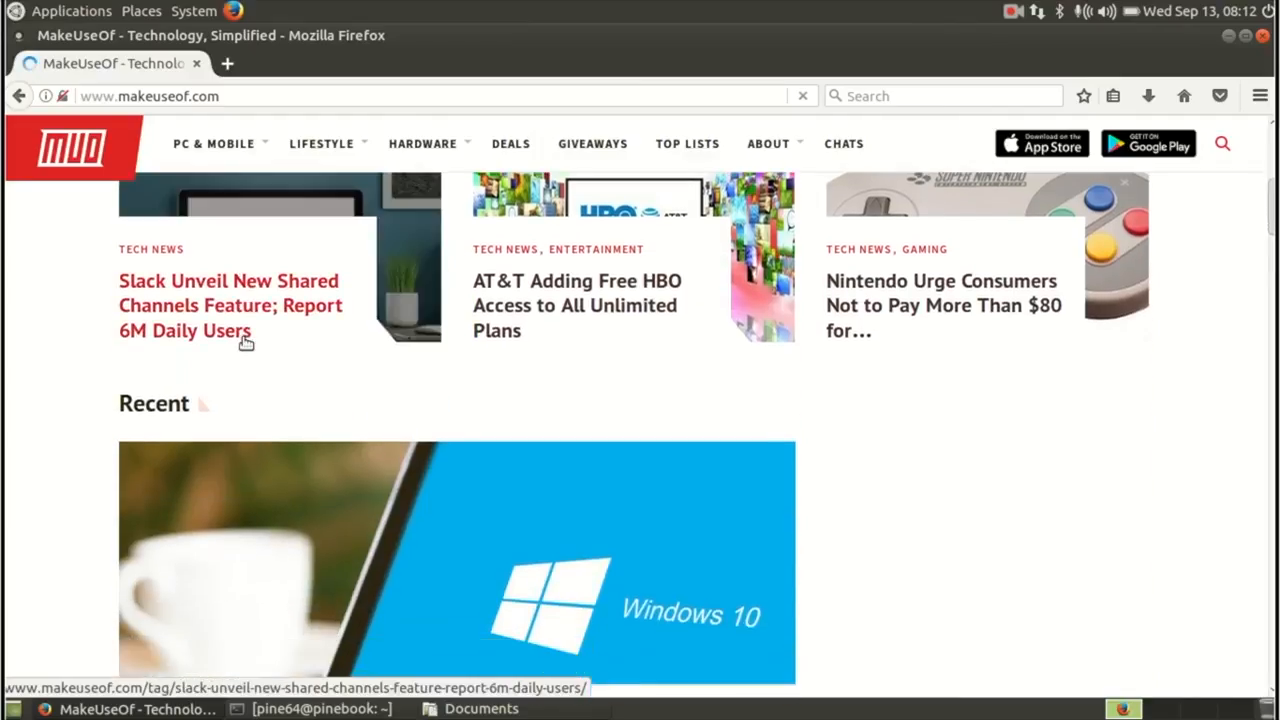
pyautogui.scroll(-3)
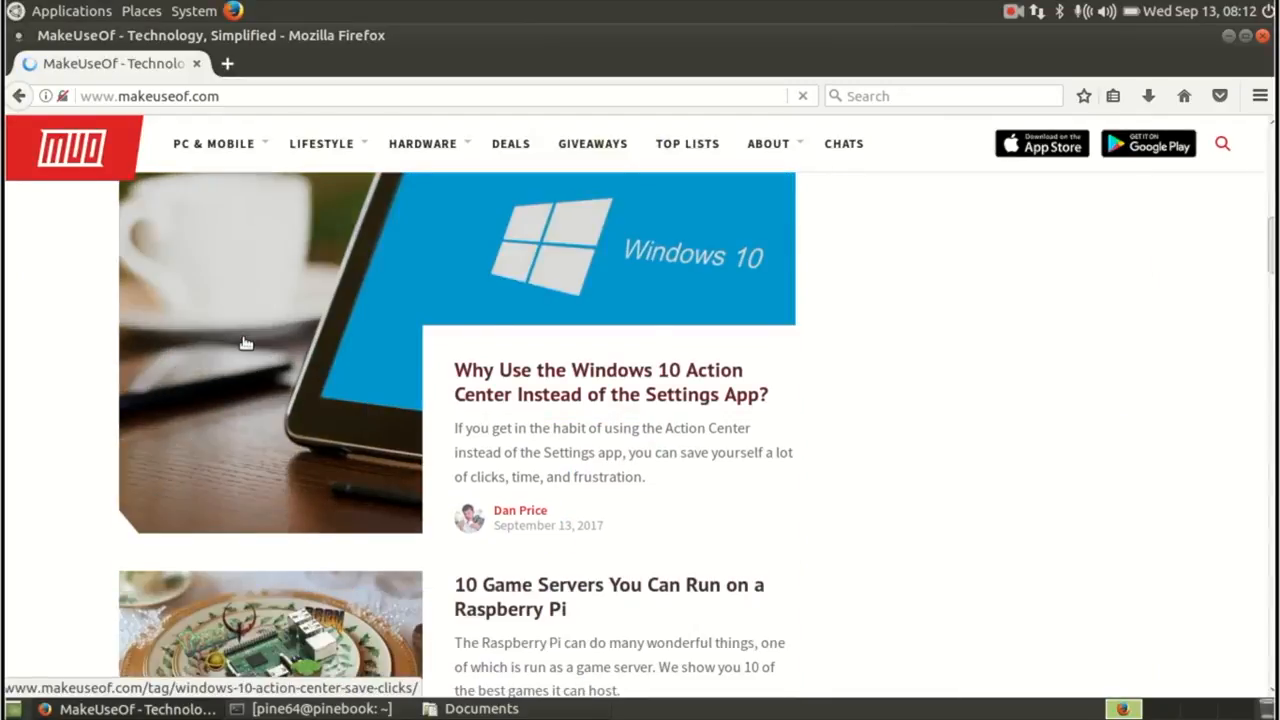
pyautogui.scroll(-3)
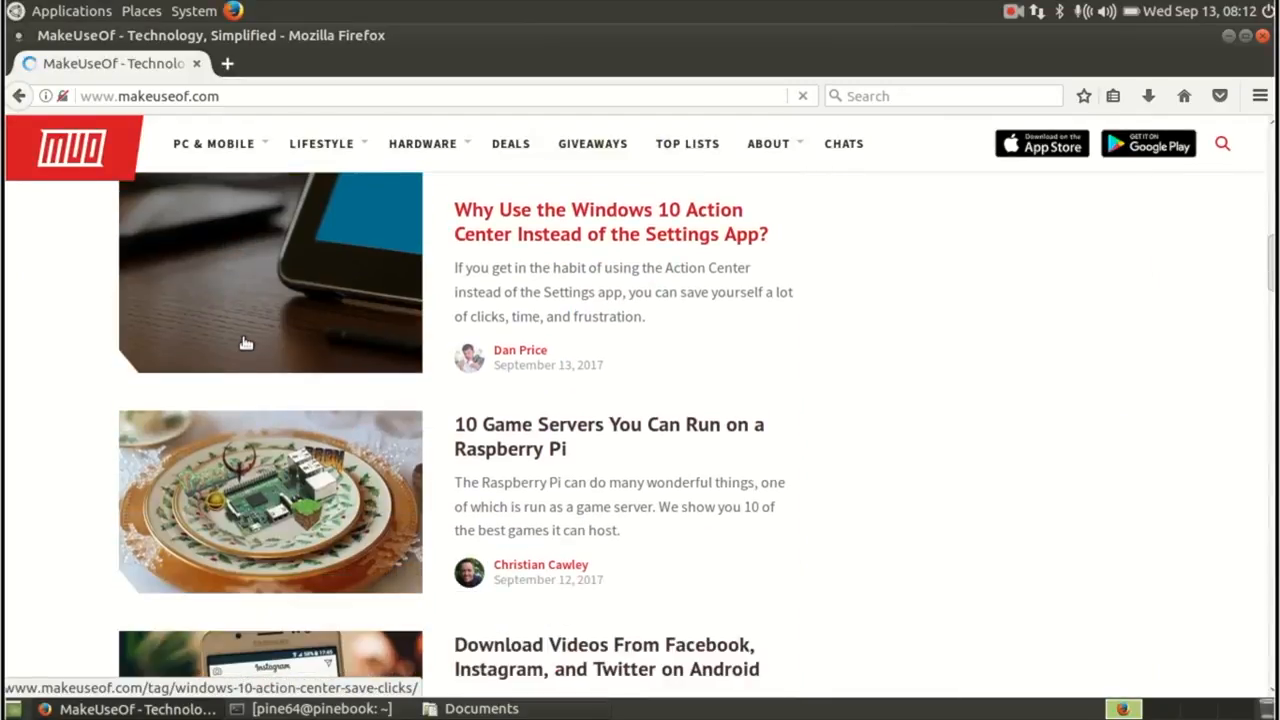
pyautogui.scroll(-3)
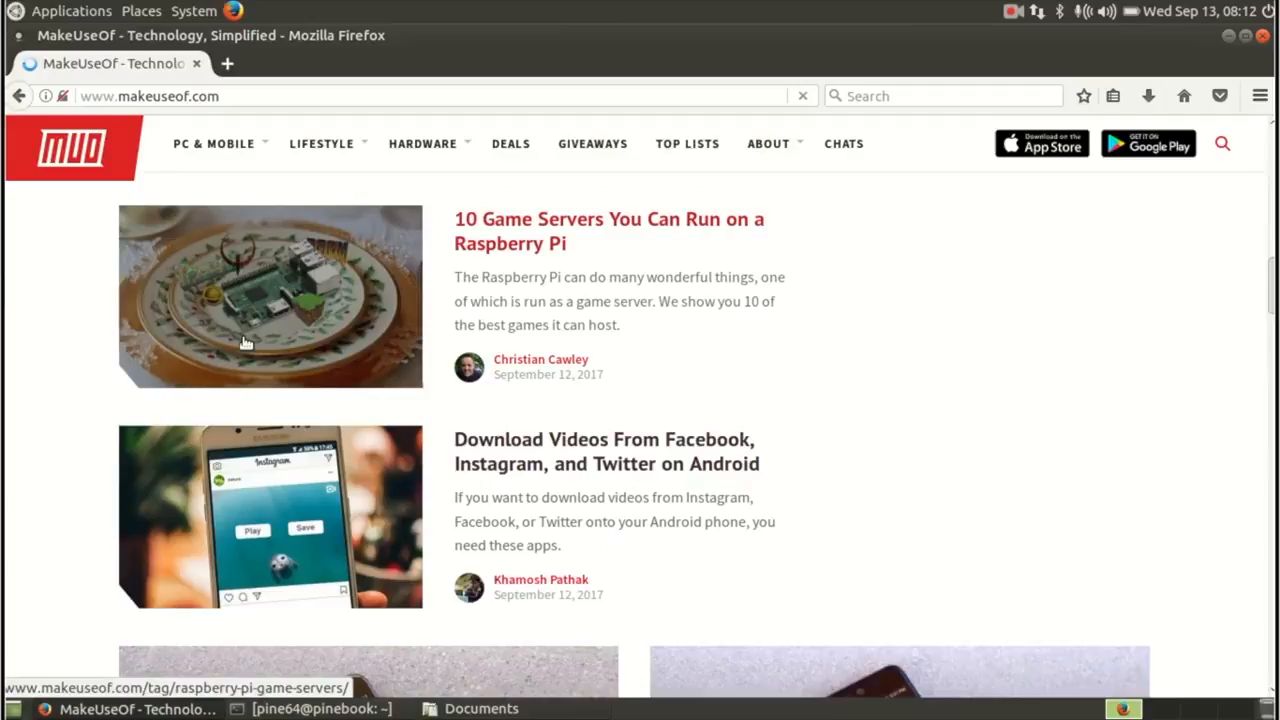
pyautogui.scroll(-3)
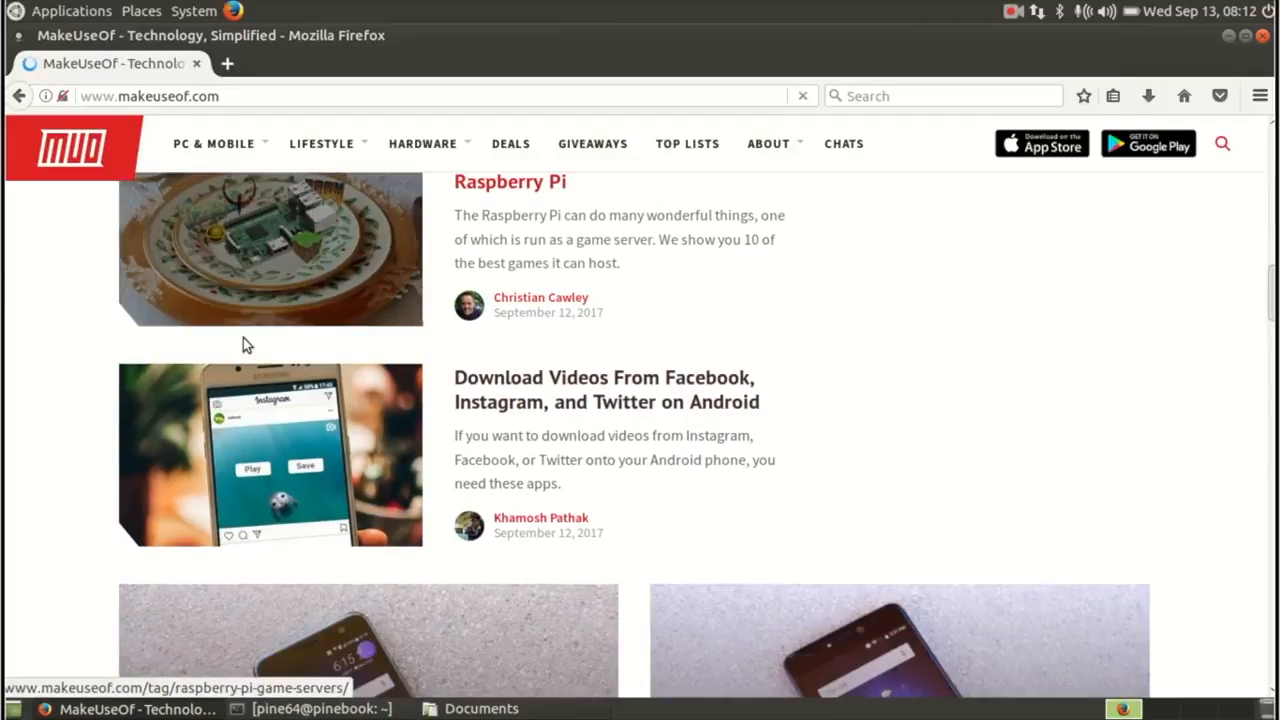